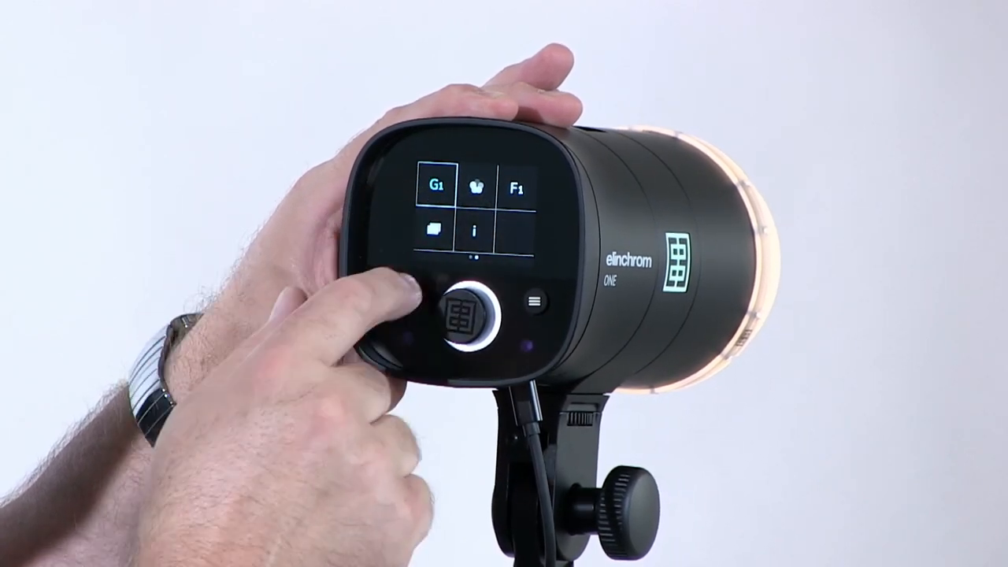
click(466, 308)
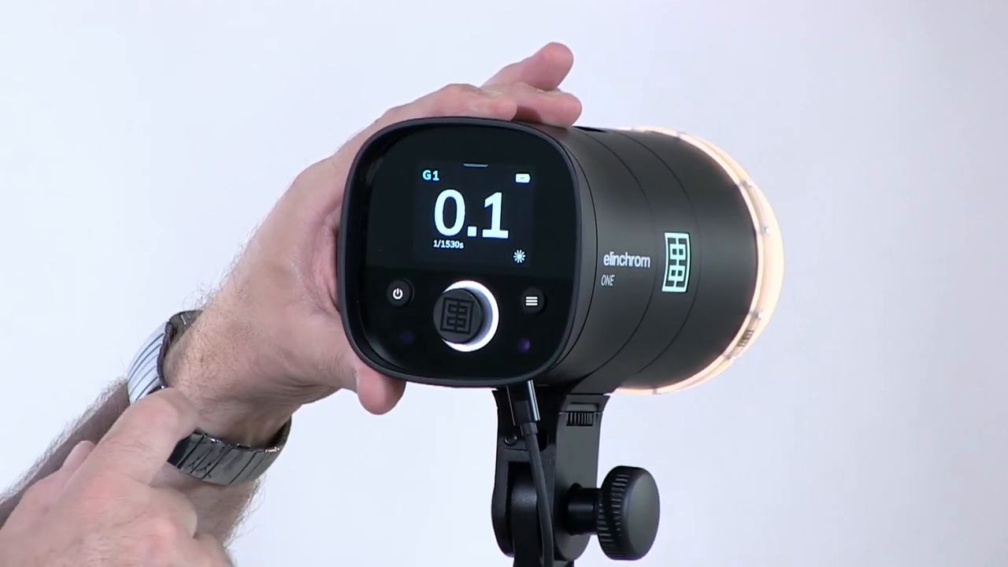